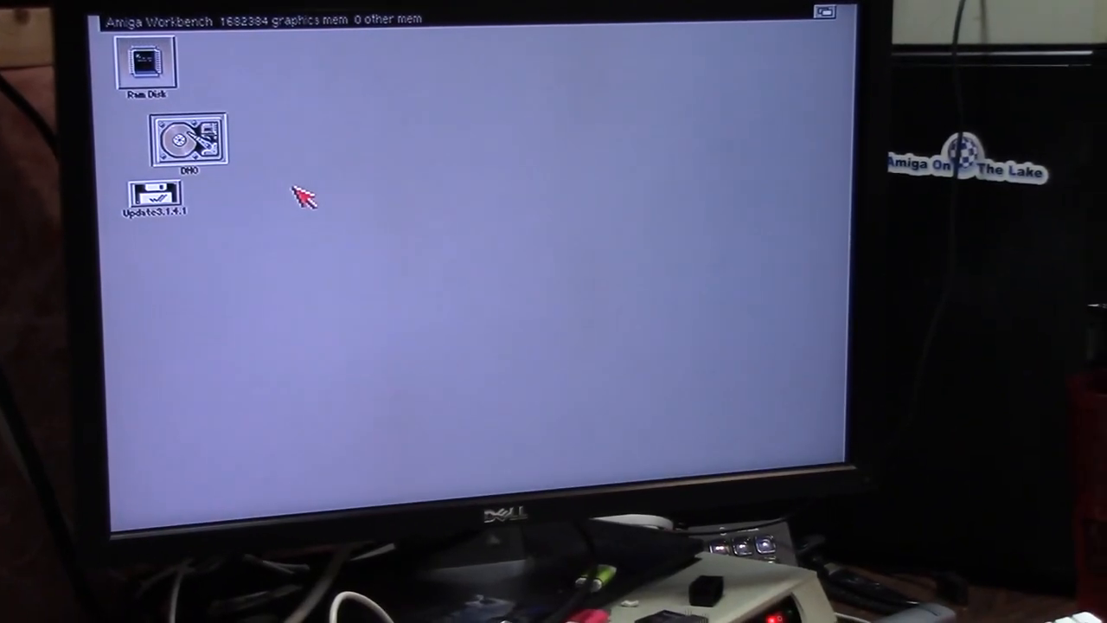
Move the Update3.1.4.1 disk icon to the desktop centre and open it
{"action": "left_click_drag", "start_coordinate": [156, 195], "coordinate": [384, 216]}
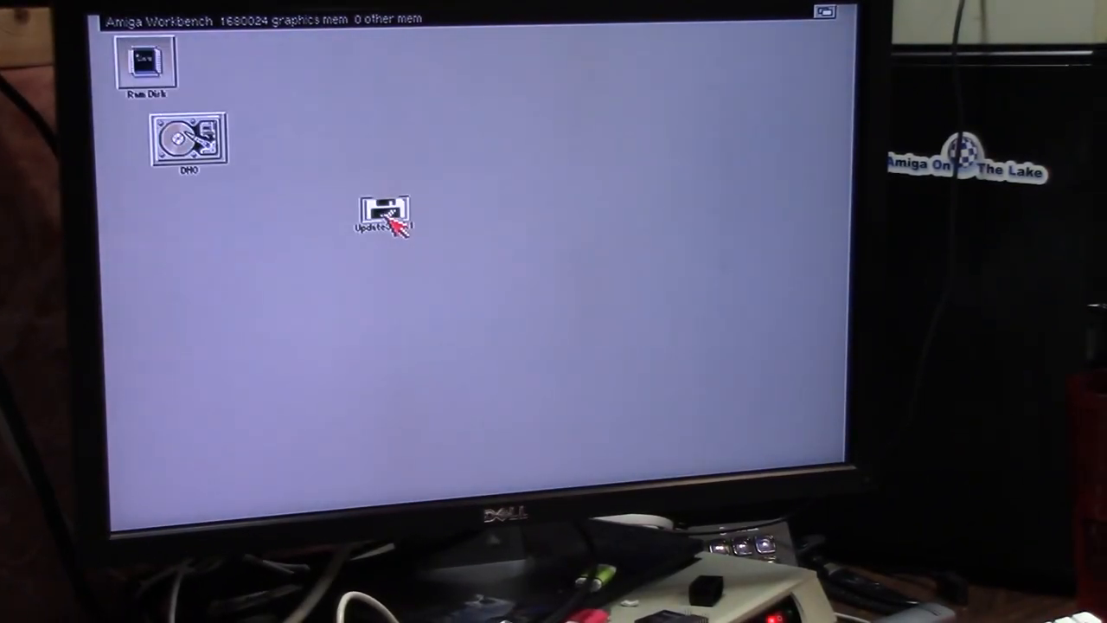
{"action": "double_click", "coordinate": [385, 213]}
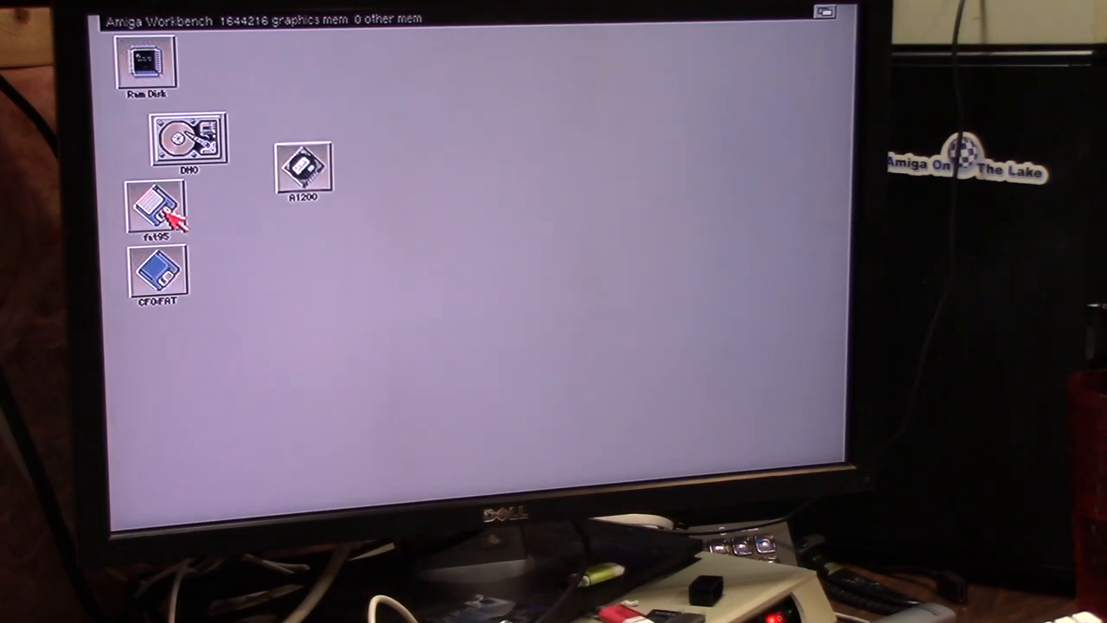
Open the fat95 volume's window to view its contents
{"action": "double_click", "coordinate": [158, 206]}
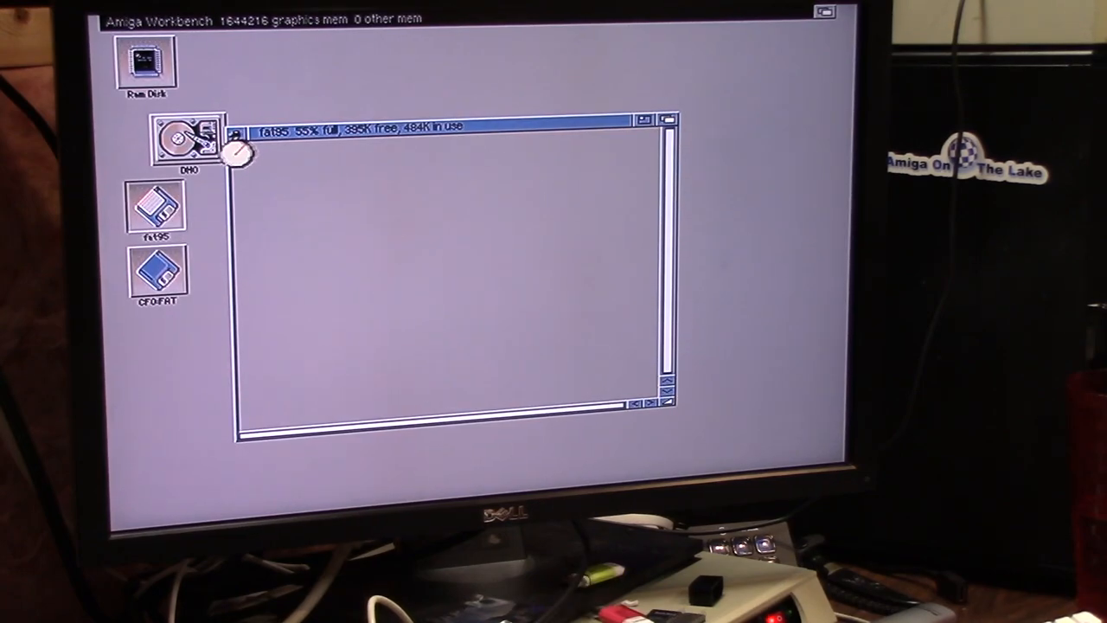